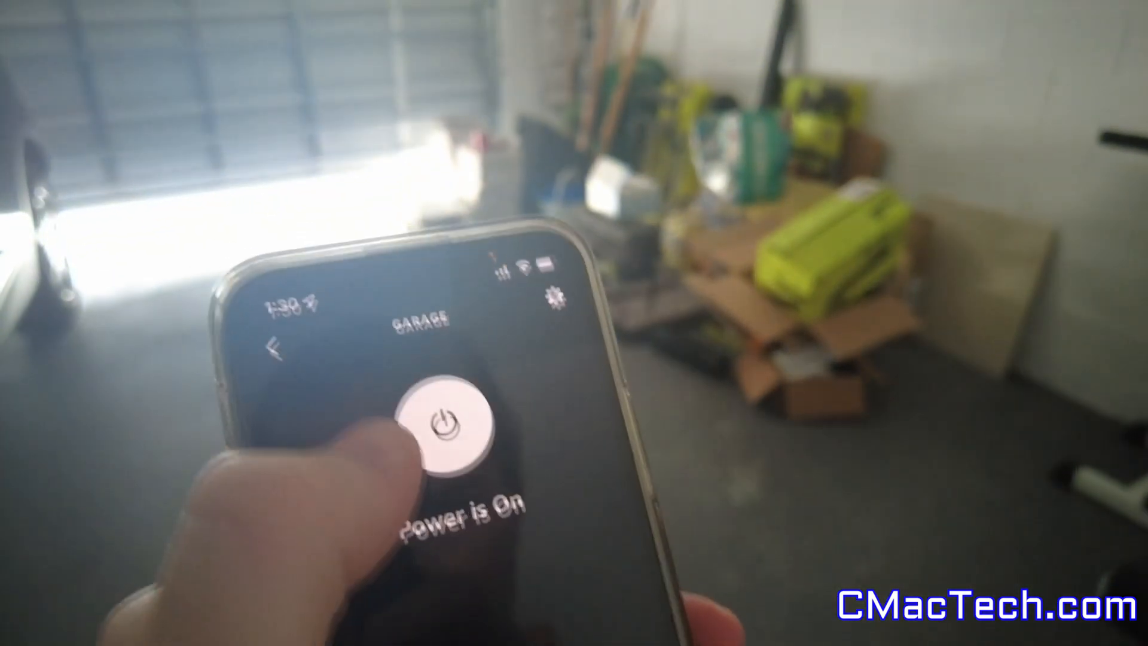
# - Switch the Garage device's power off and back on so it shows Power is On
pyautogui.click(441, 423)
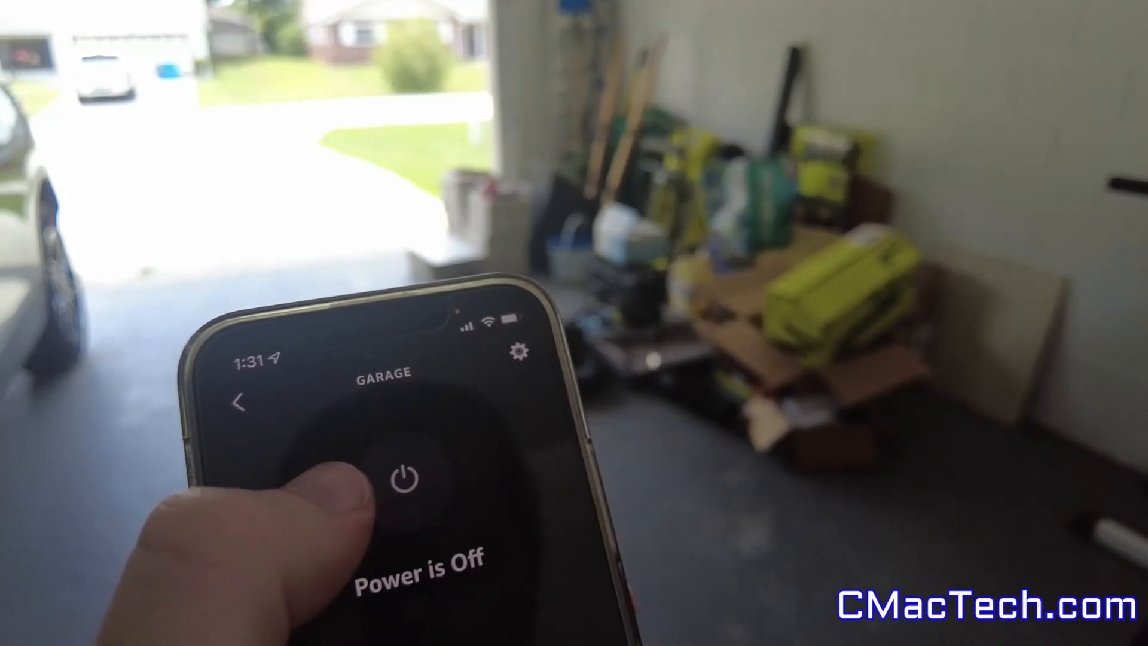
pyautogui.click(401, 465)
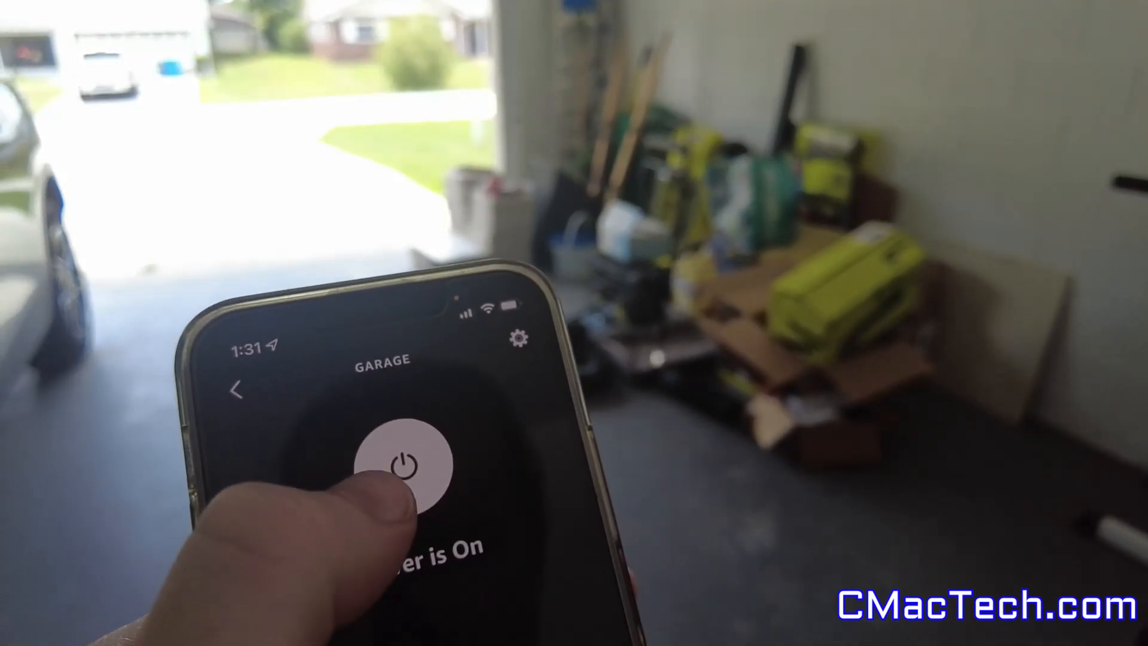
pyautogui.click(402, 465)
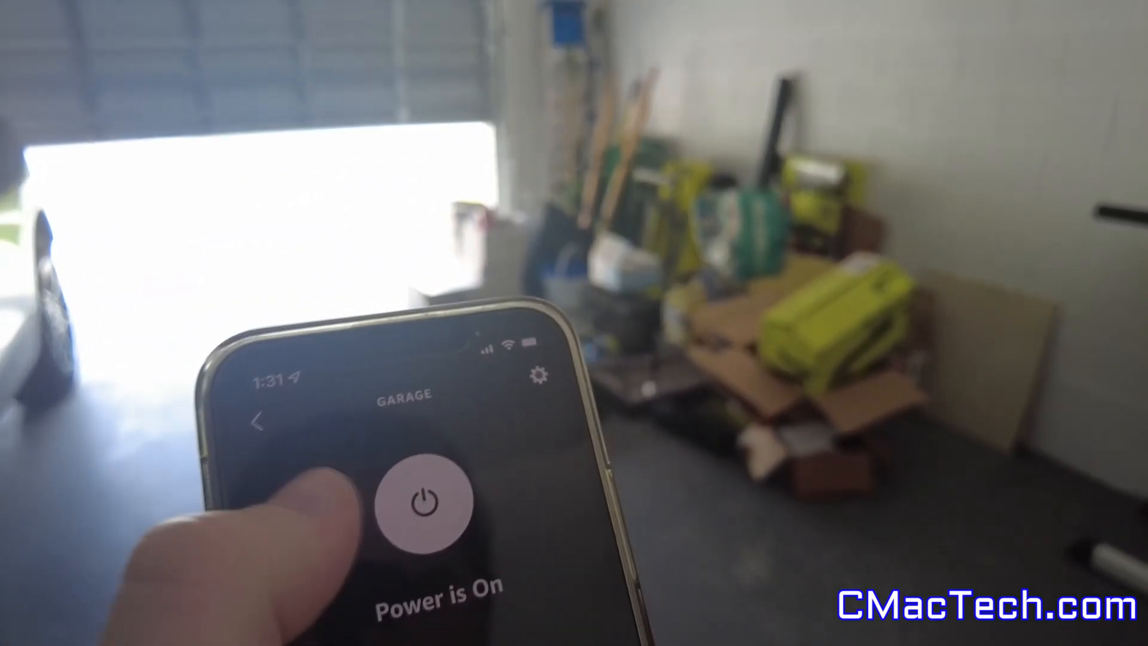
# - Toggle the Garage device's power once more to trigger the door opener
pyautogui.click(421, 501)
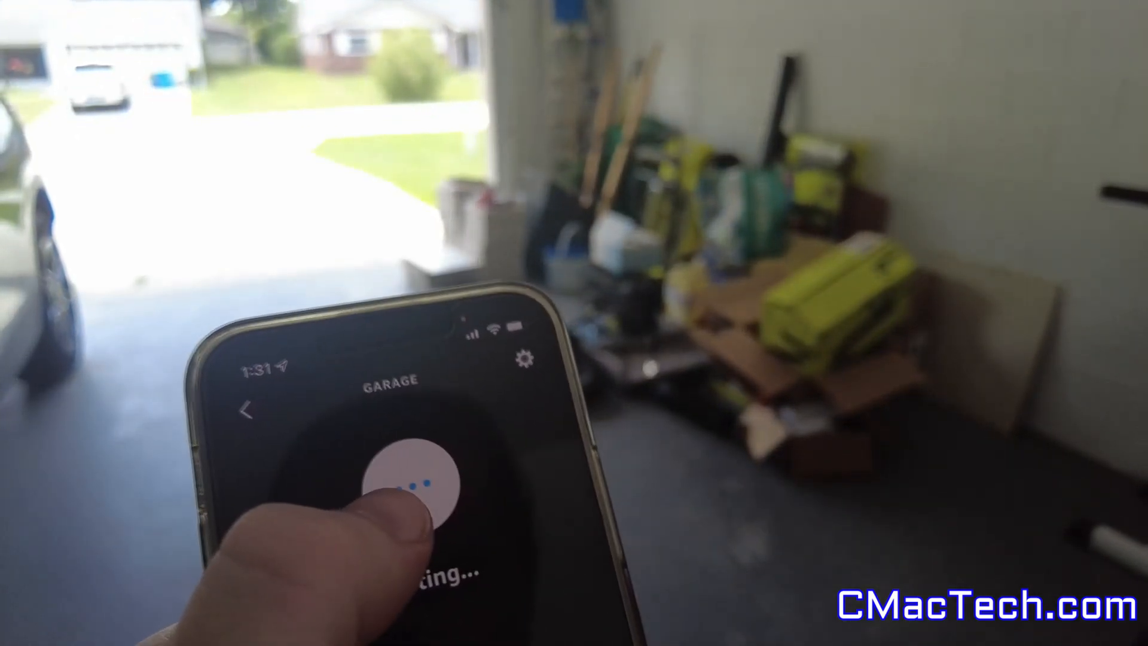